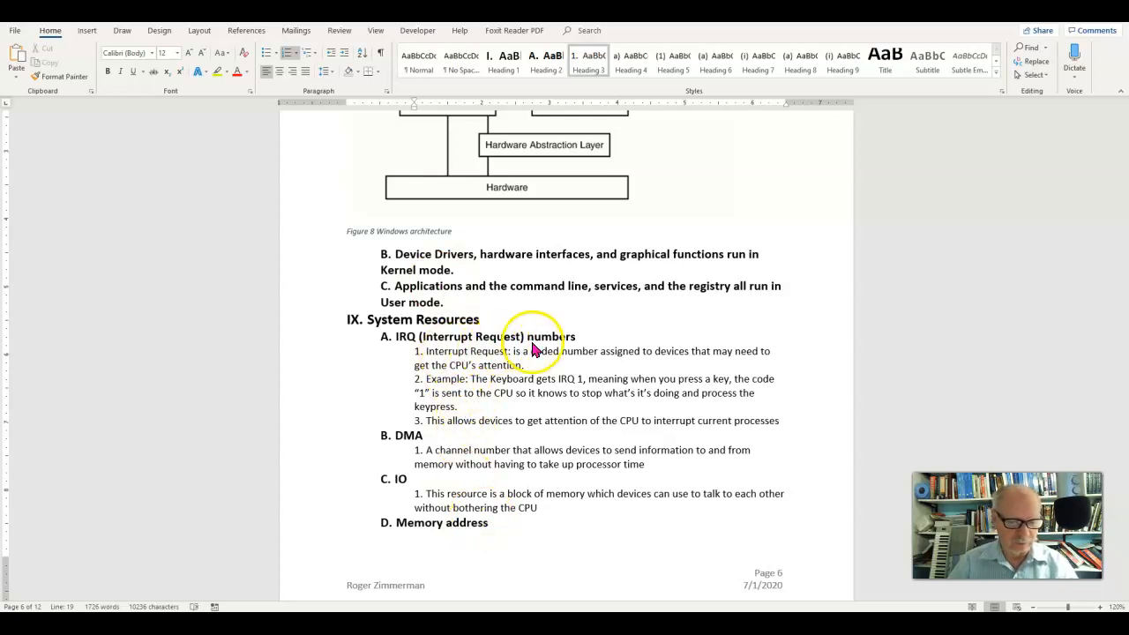
mouse_move(543, 374)
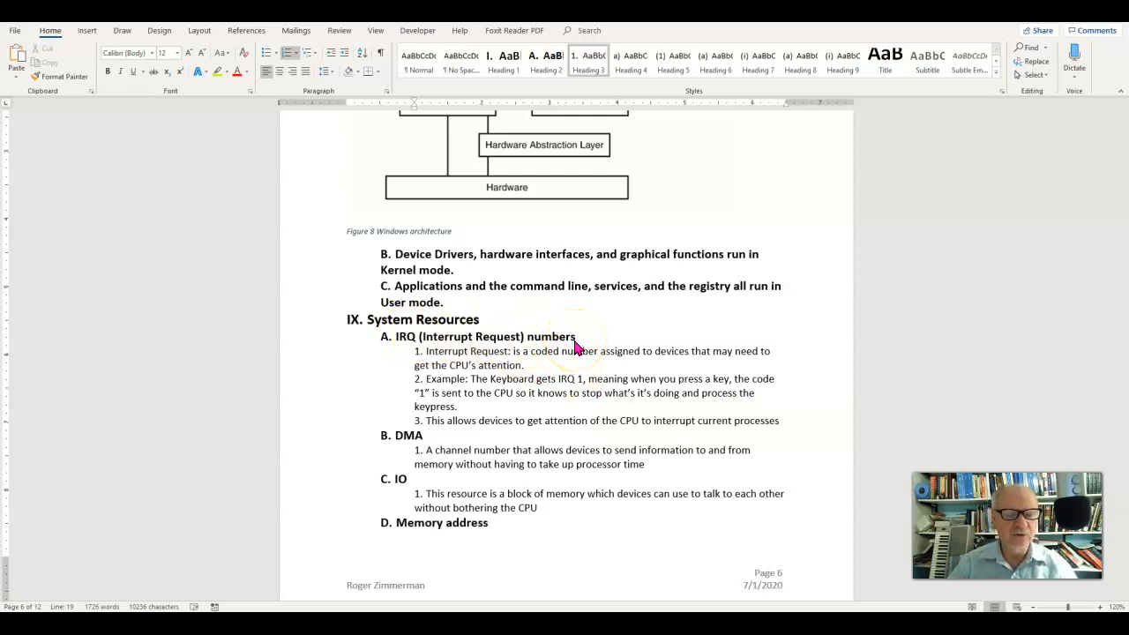
mouse_move(574, 356)
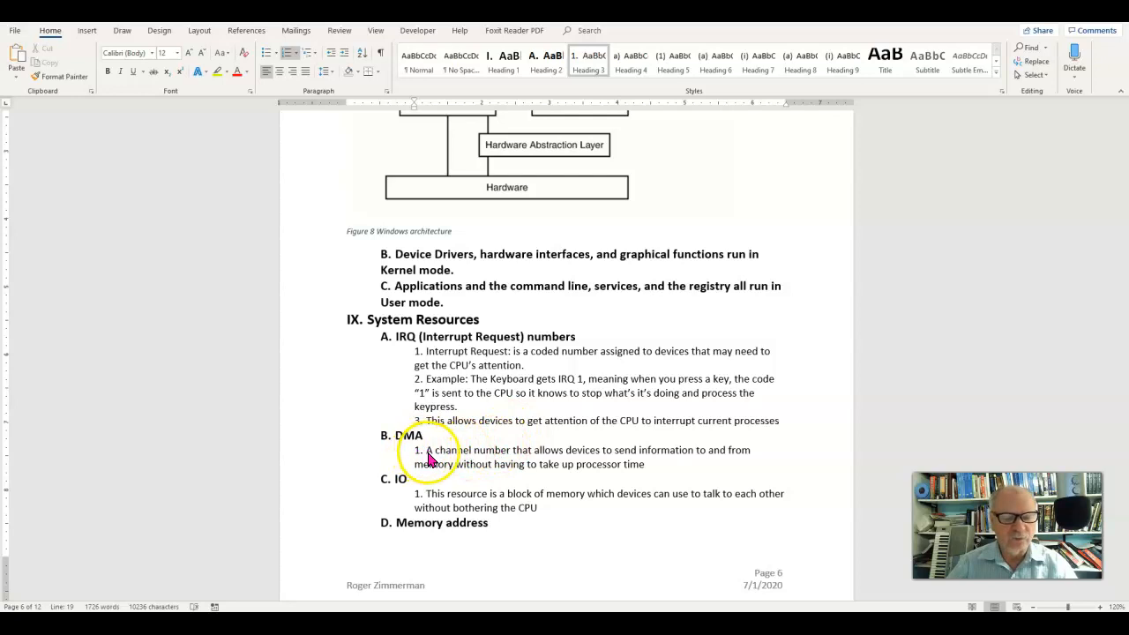
mouse_move(504, 465)
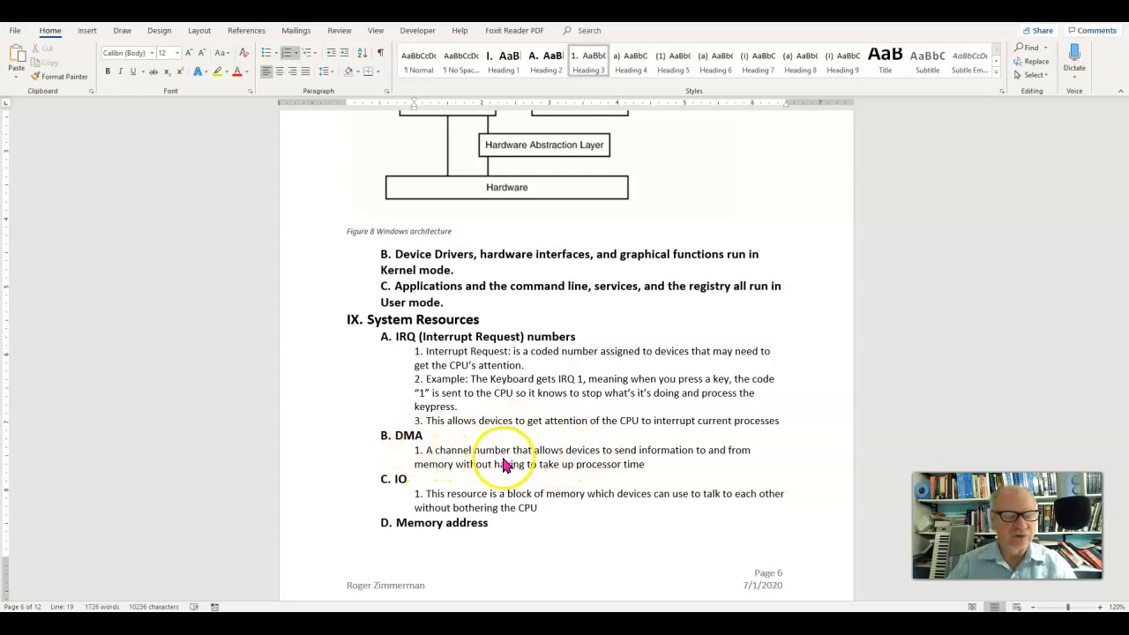
mouse_move(709, 469)
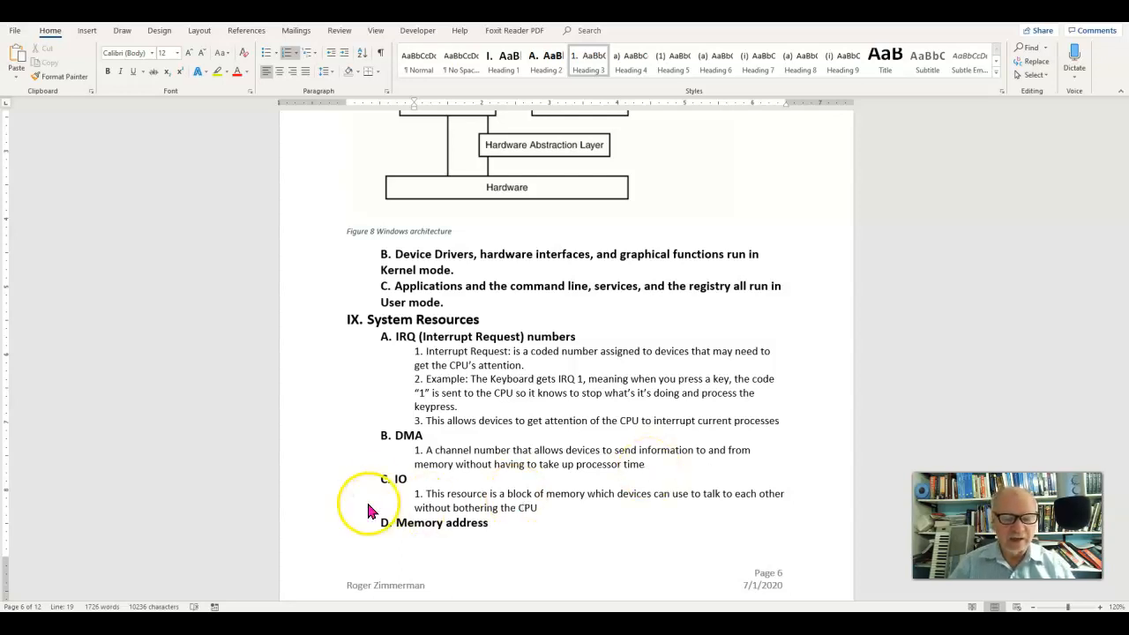
mouse_move(596, 508)
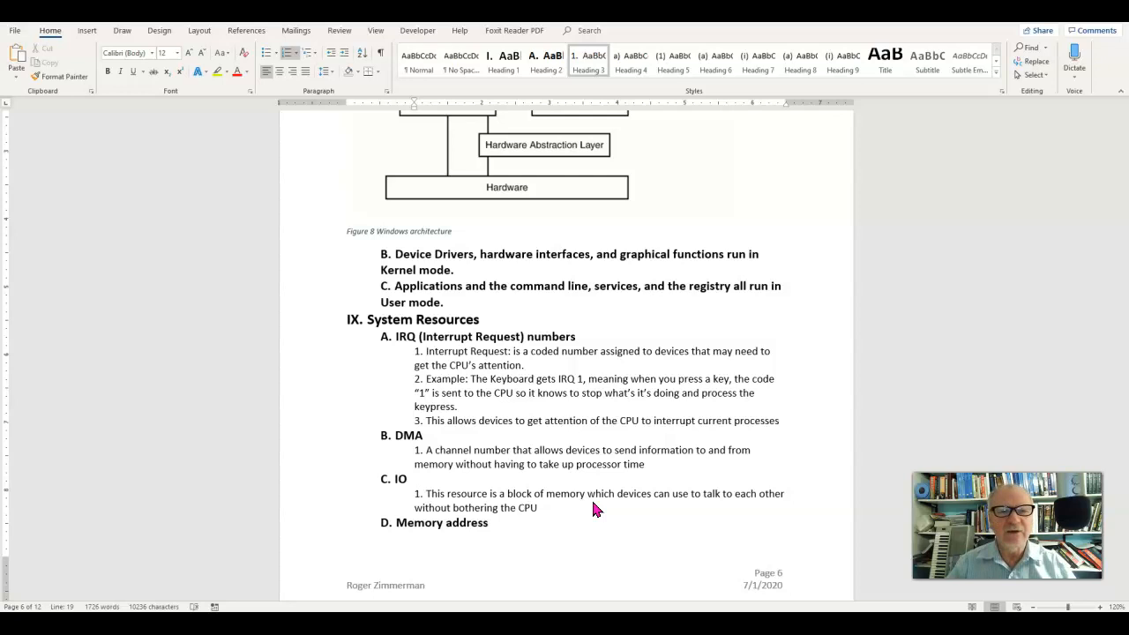
scroll(down, 3)
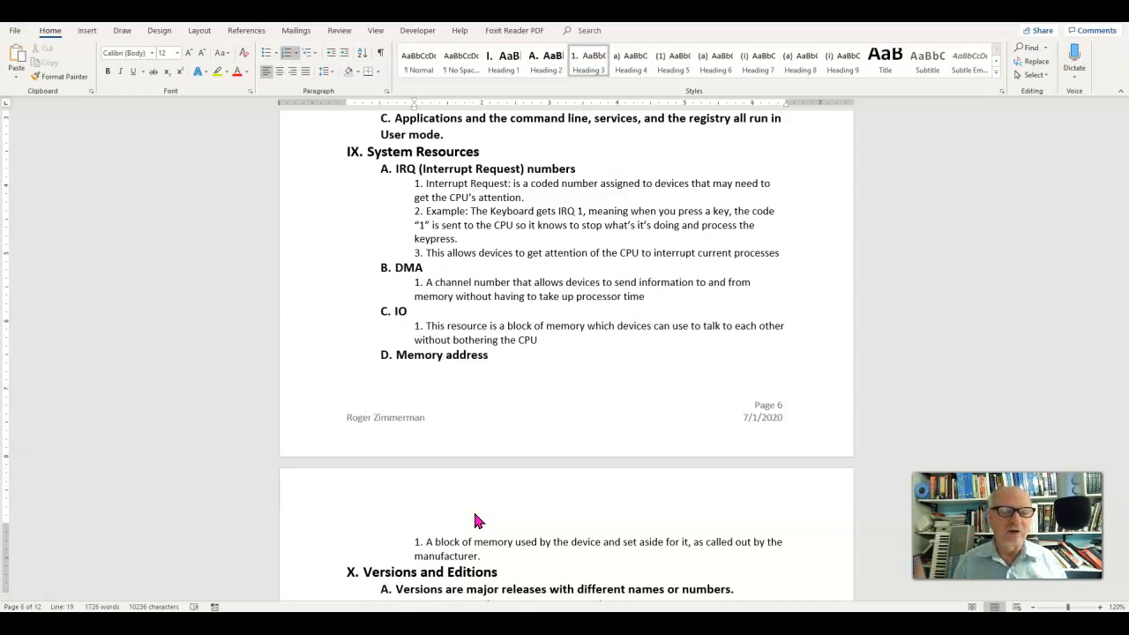
mouse_move(264, 564)
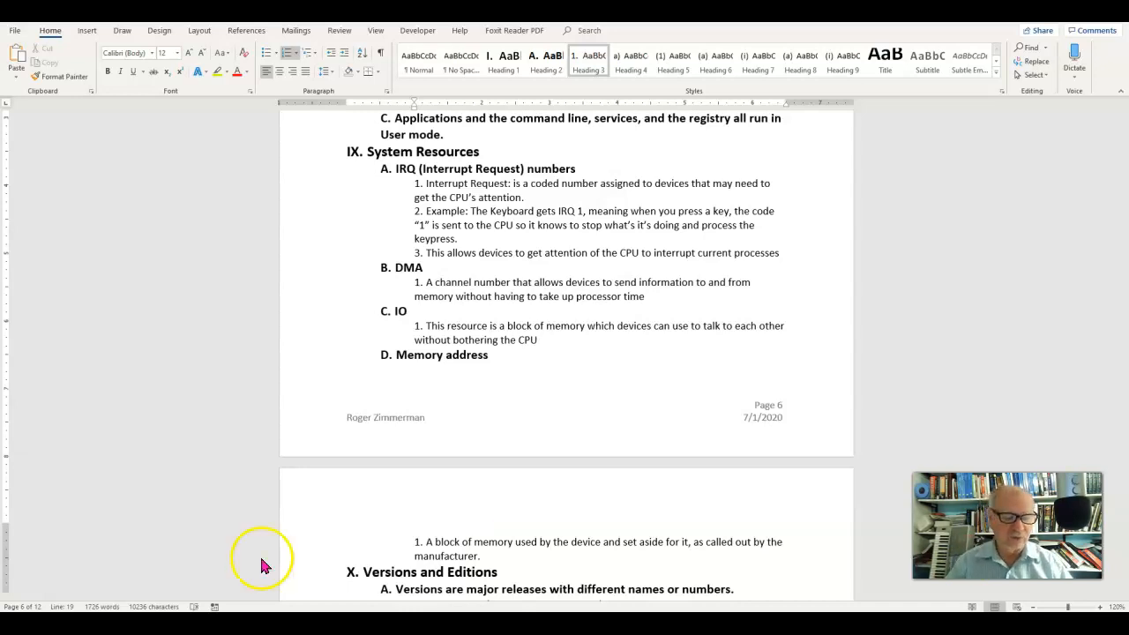